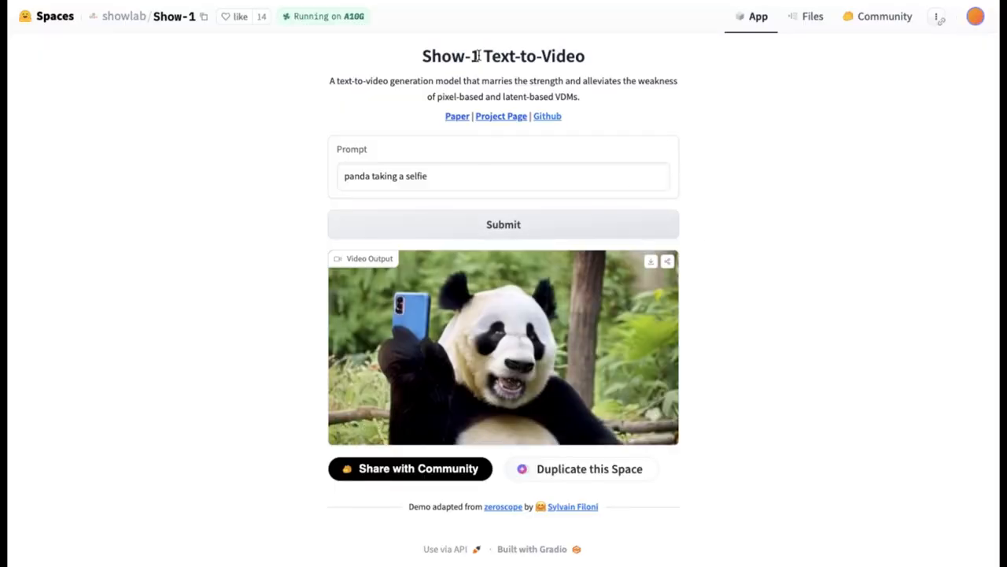
- Go from the show-1-base model card to the showlab/Show-1 Space demo
double_click(449, 56)
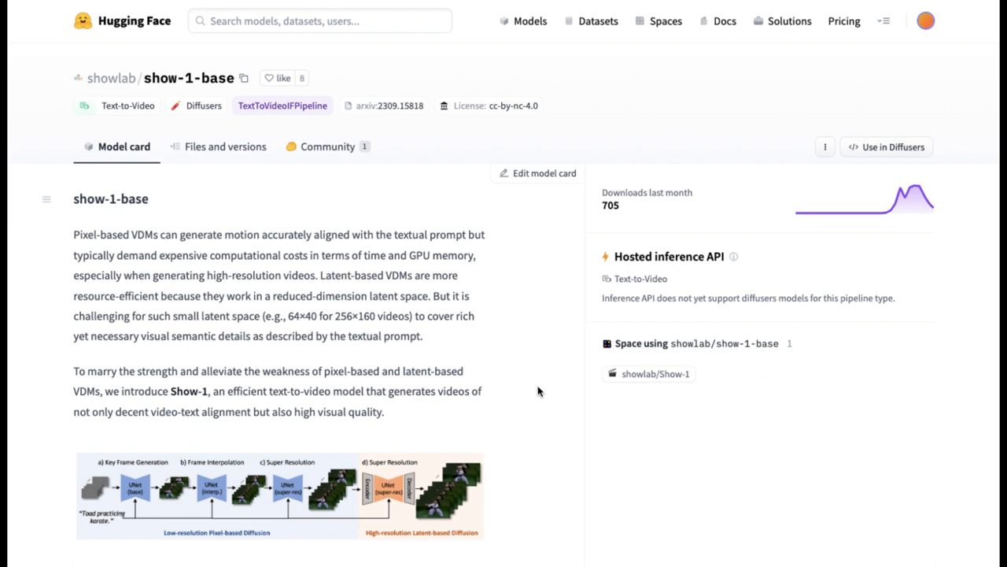
mouse_move(551, 333)
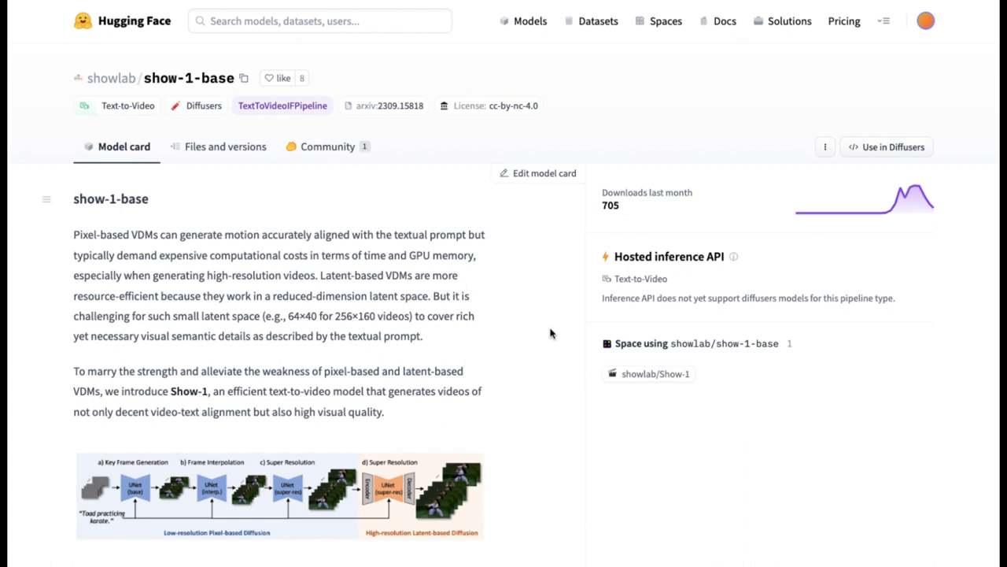
left_click(655, 373)
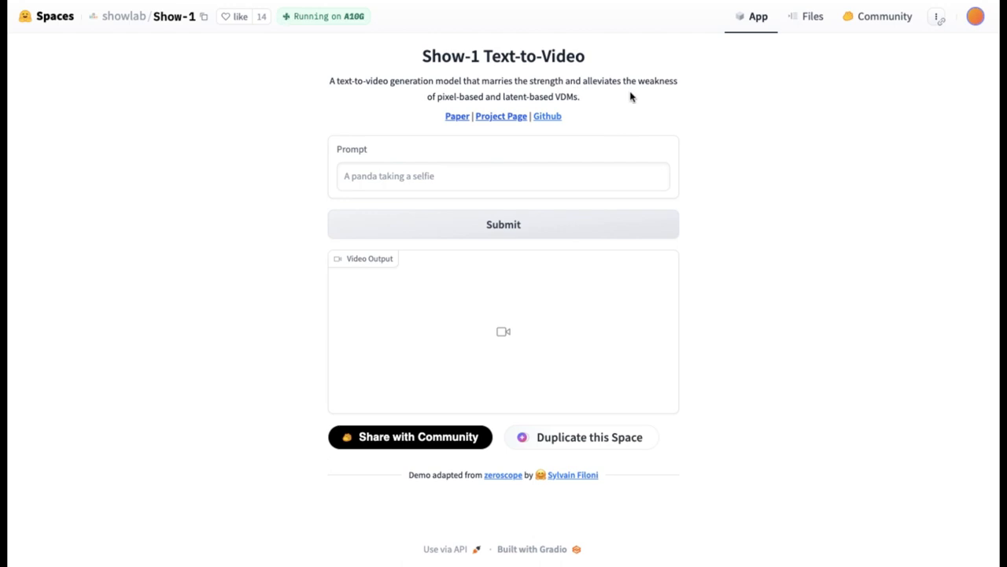
mouse_move(626, 124)
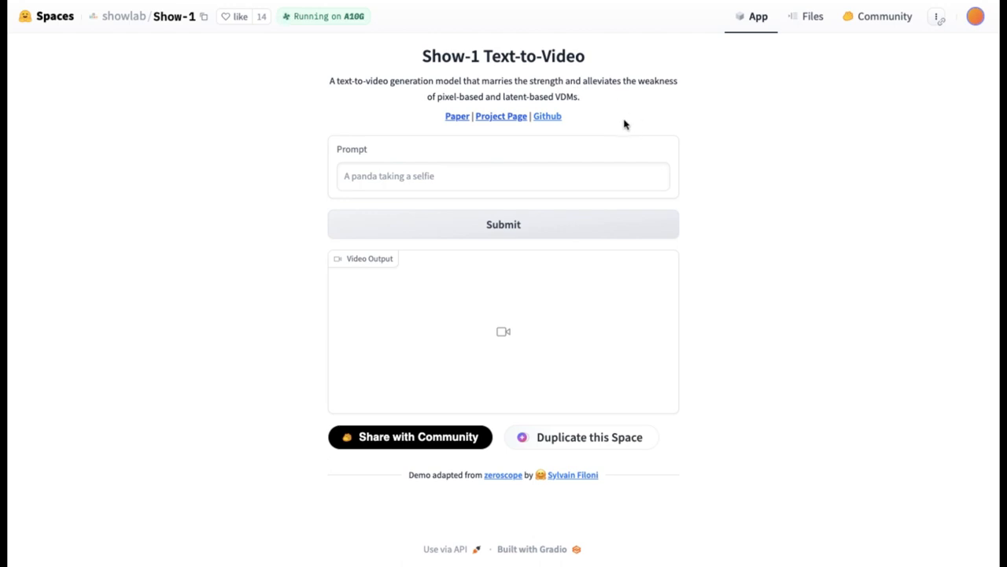
mouse_move(580, 162)
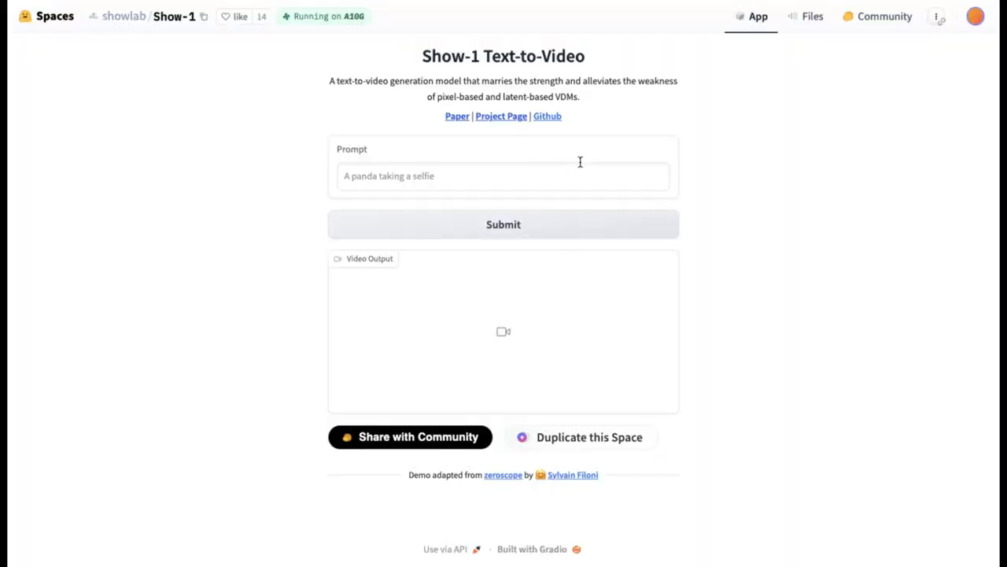
- Enter the prompt 'astronaut in space suit on moon' in the Show-1 Space
left_click(502, 176)
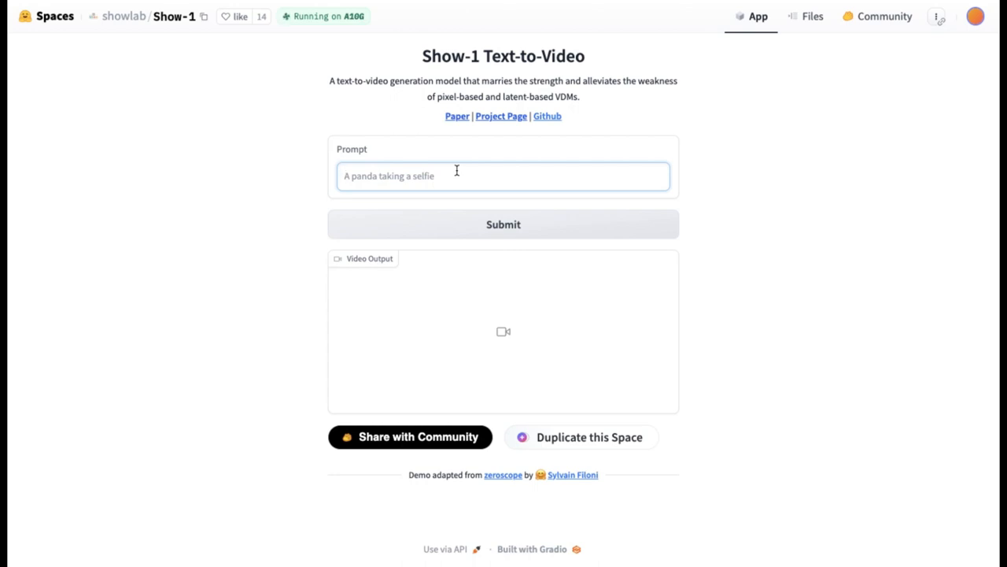
type("astronaut in space suit on moon")
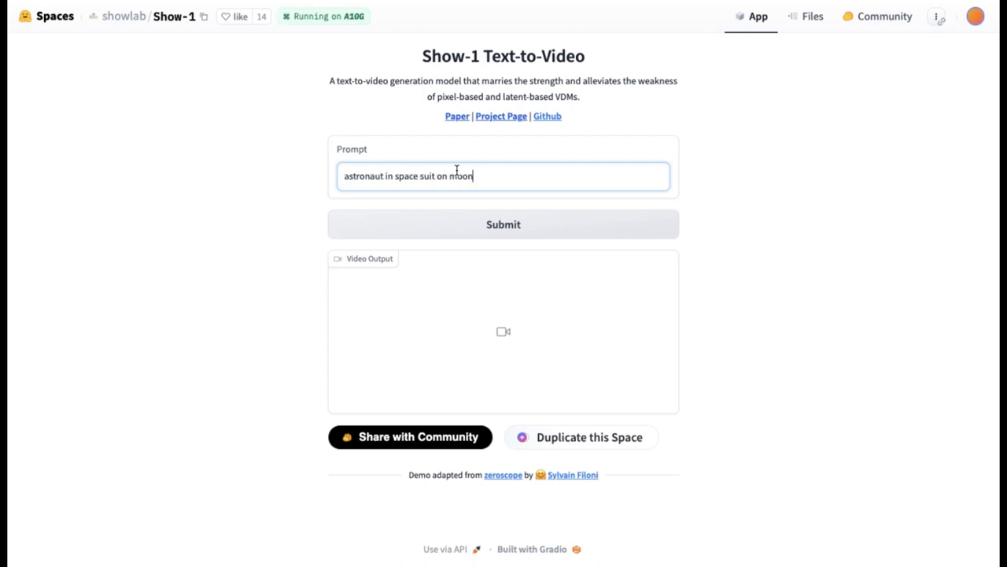
mouse_move(491, 176)
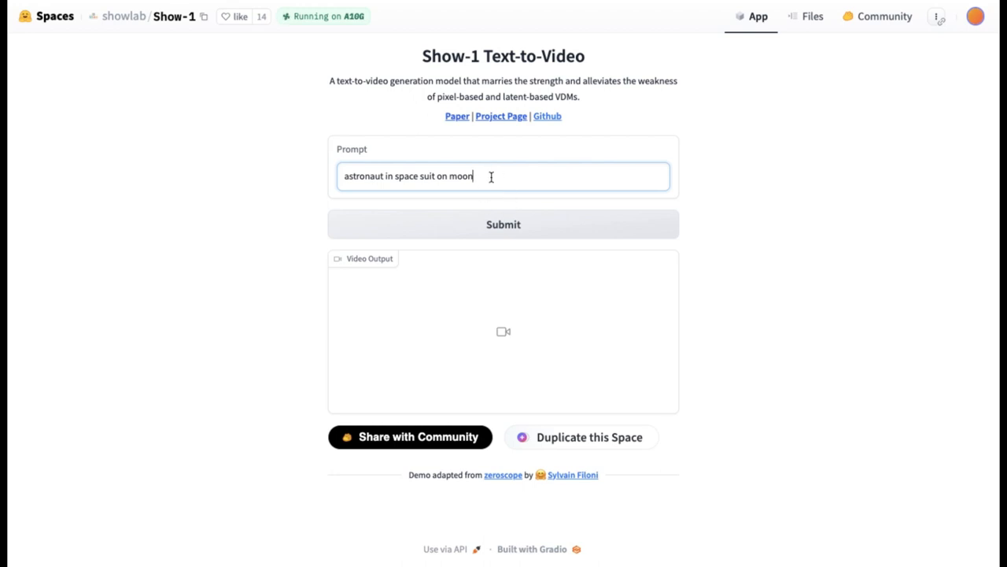
mouse_move(640, 157)
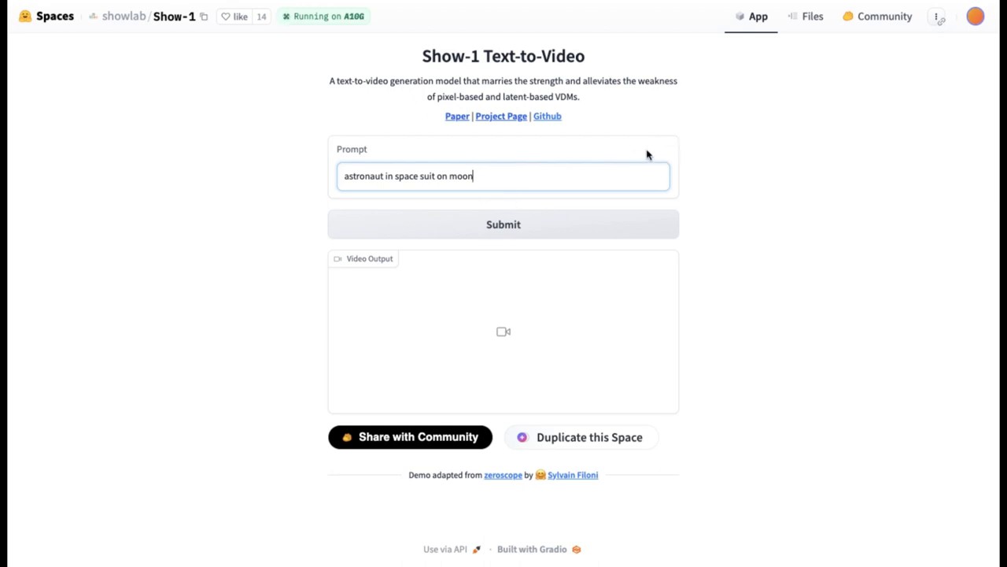
mouse_move(463, 173)
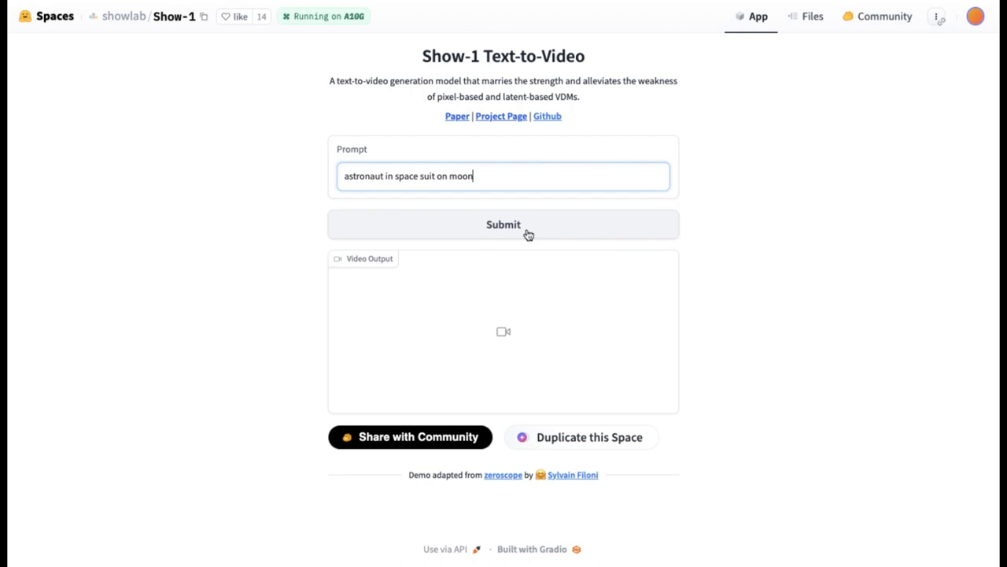
- Submit the astronaut-on-moon prompt for video generation
left_click(503, 225)
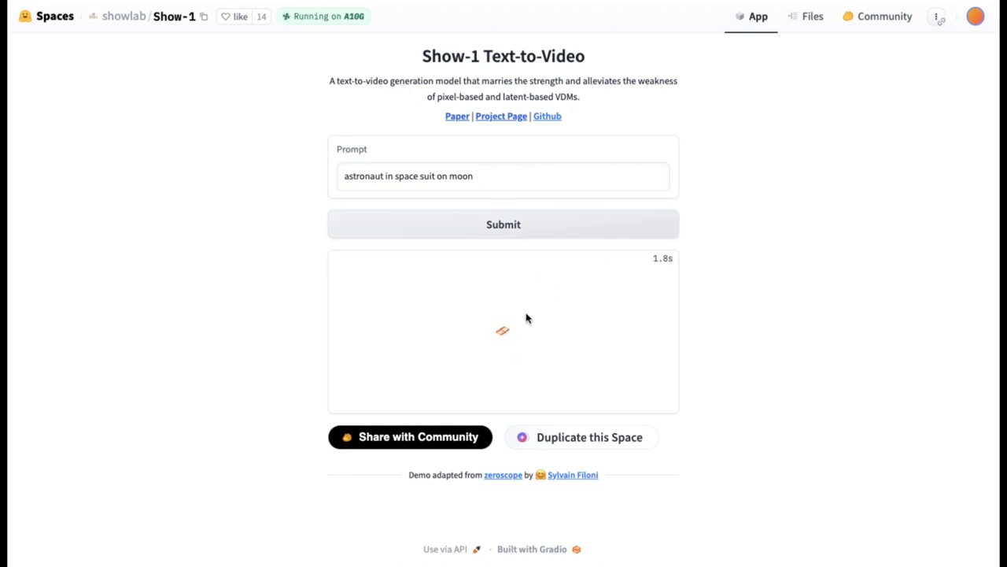
left_click(503, 224)
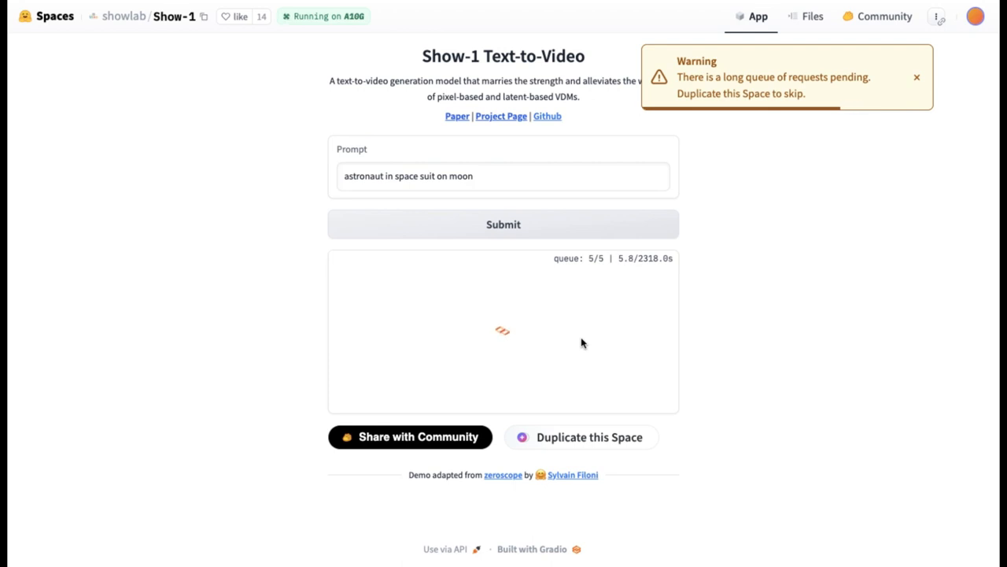
mouse_move(760, 93)
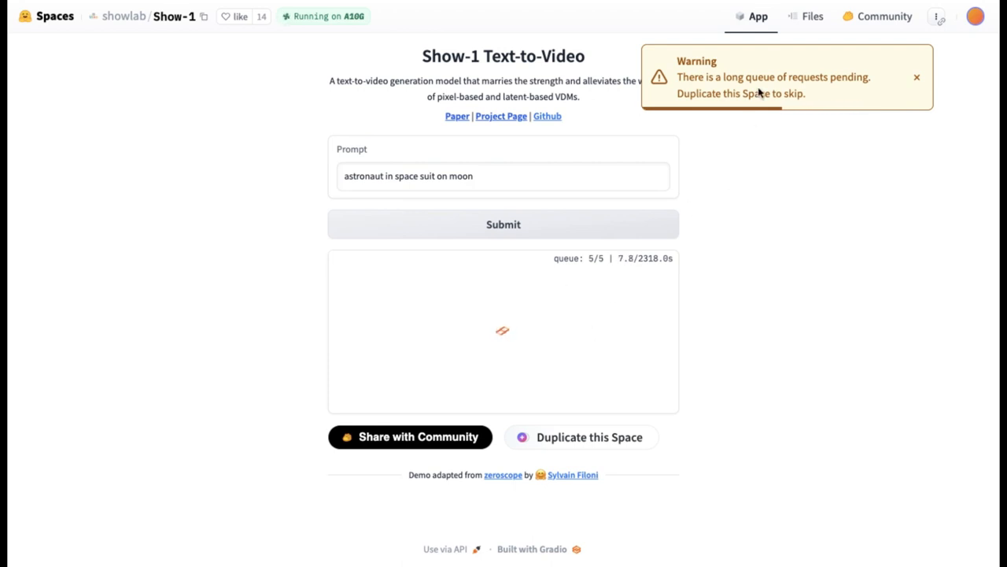
mouse_move(703, 366)
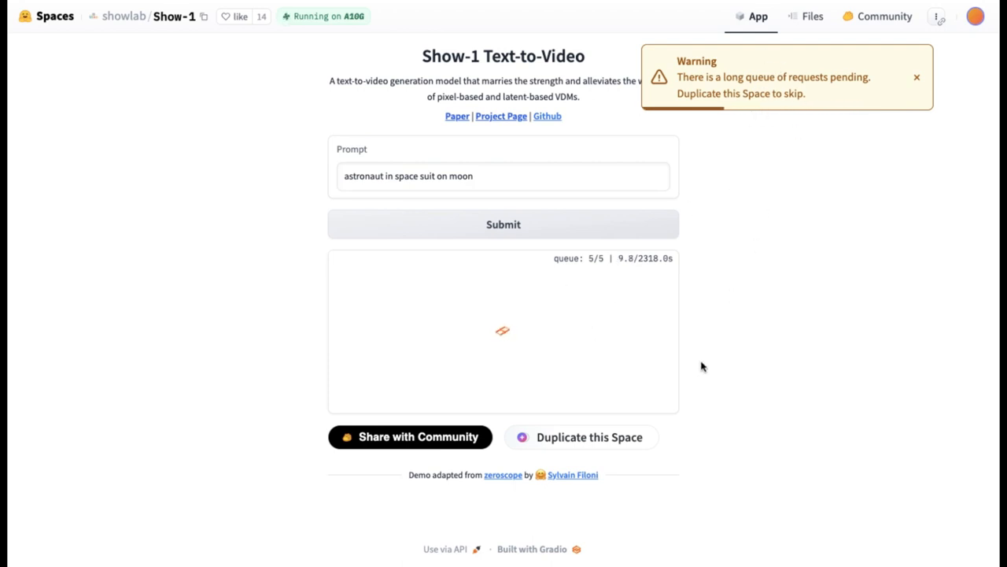
mouse_move(630, 349)
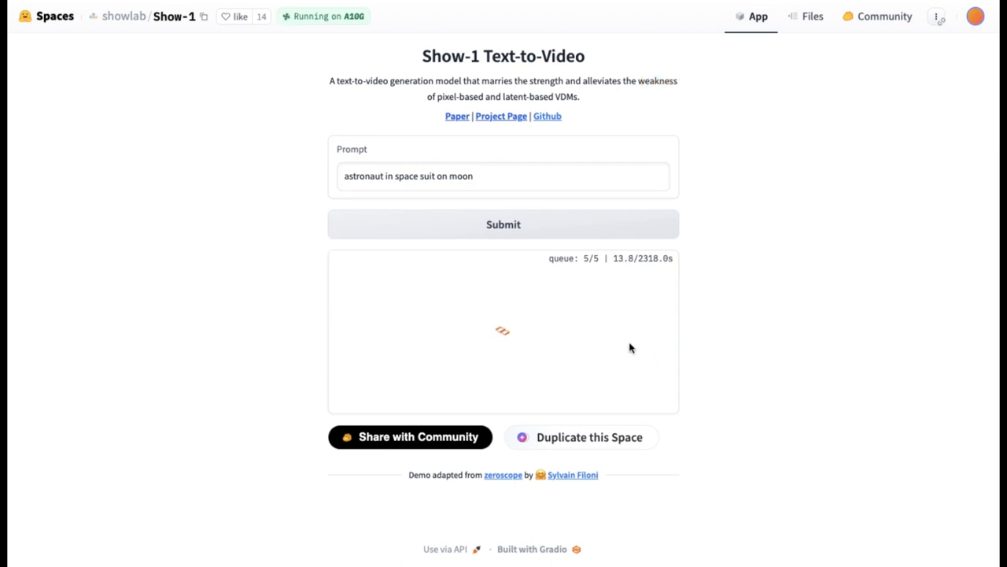
mouse_move(700, 271)
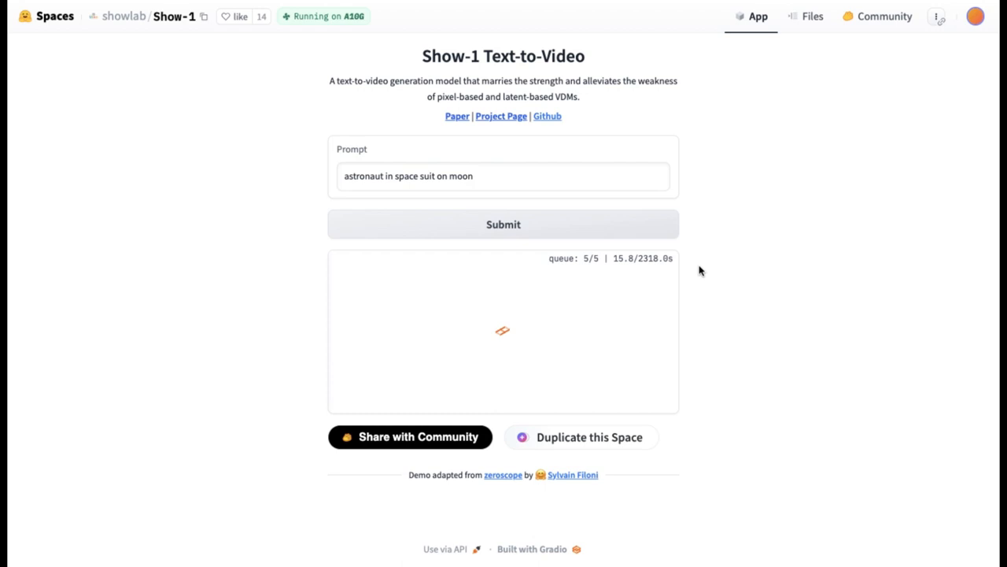
mouse_move(848, 116)
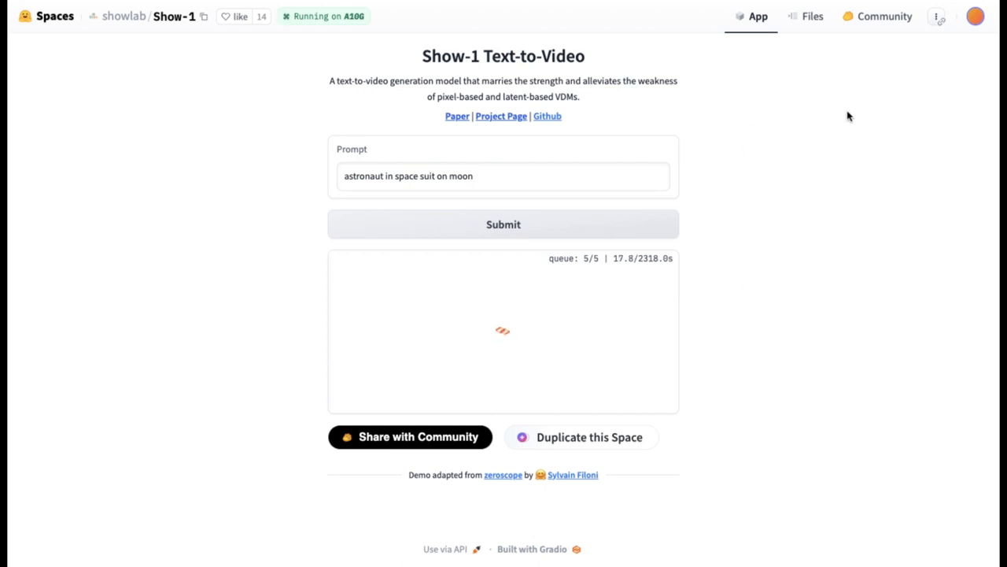
mouse_move(785, 197)
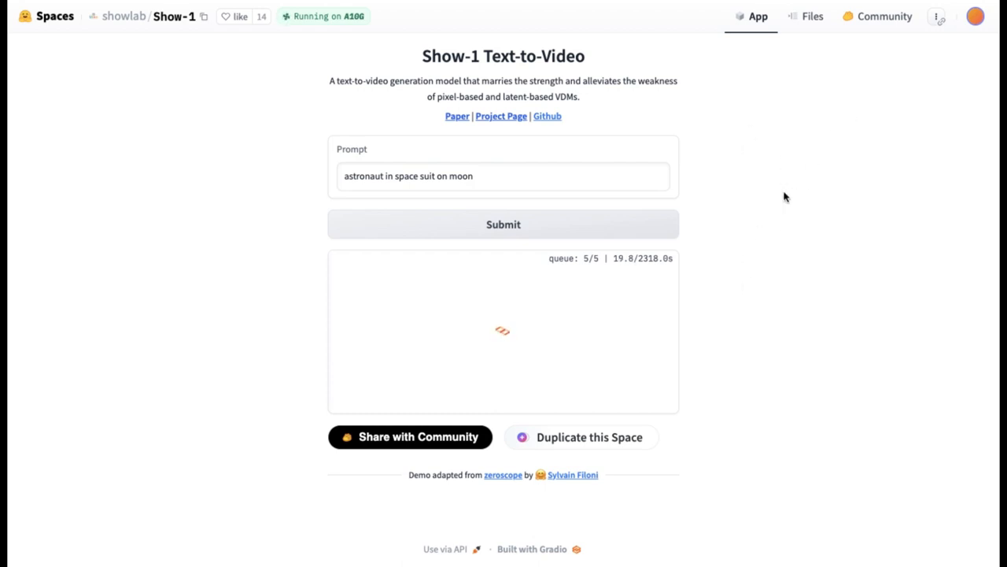
mouse_move(793, 206)
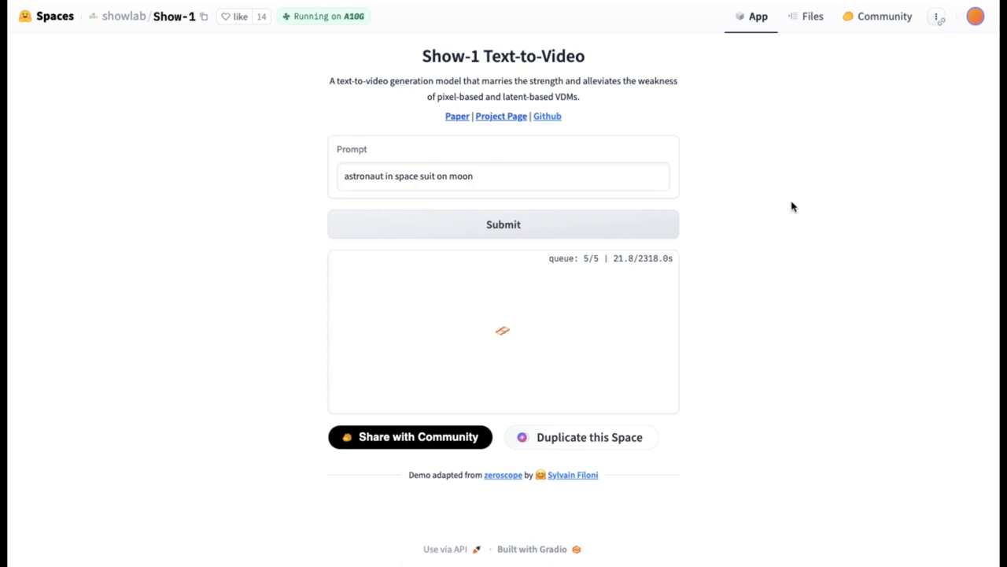
mouse_move(811, 208)
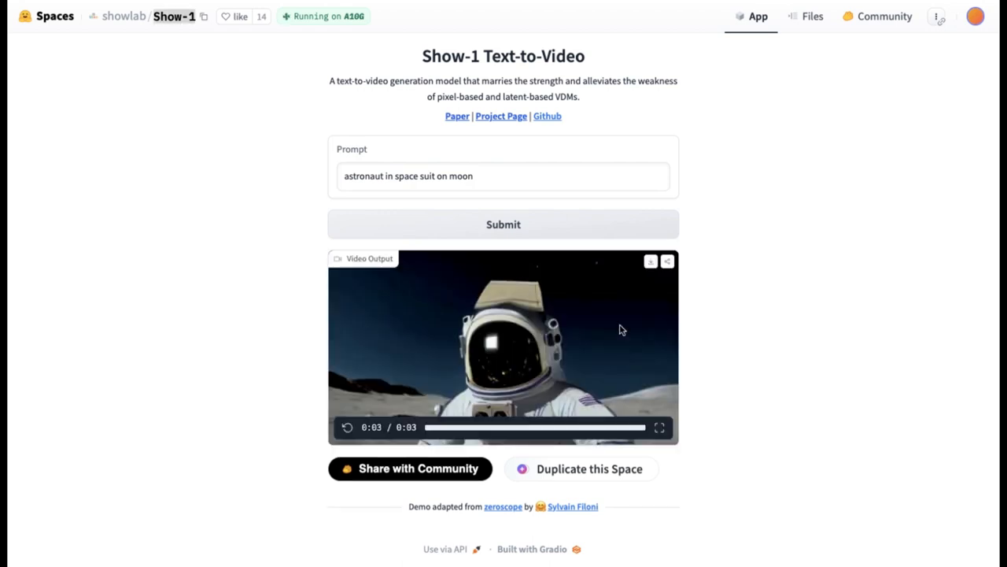
- Play the generated astronaut video, then return to the prompt field
left_click(347, 426)
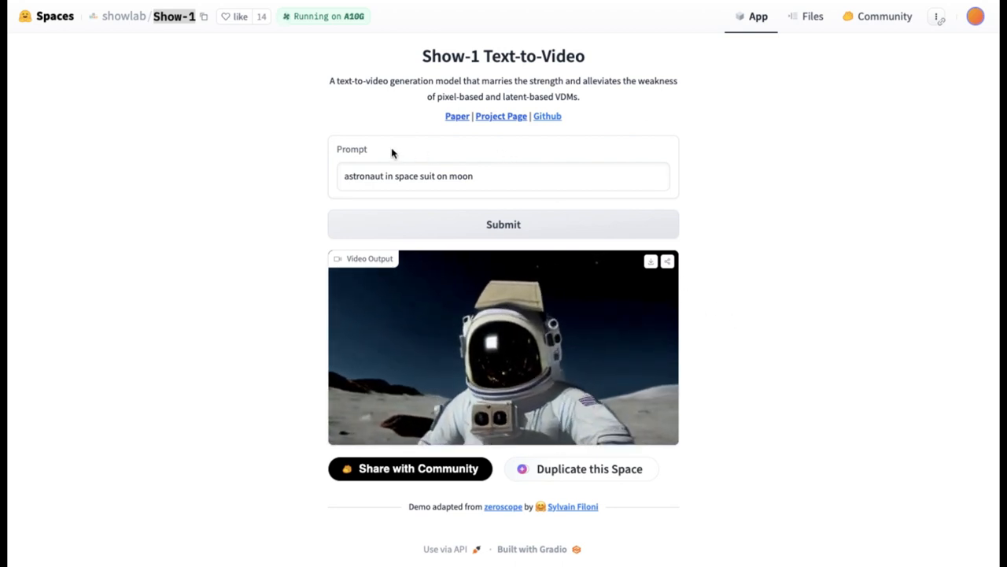
left_click(503, 225)
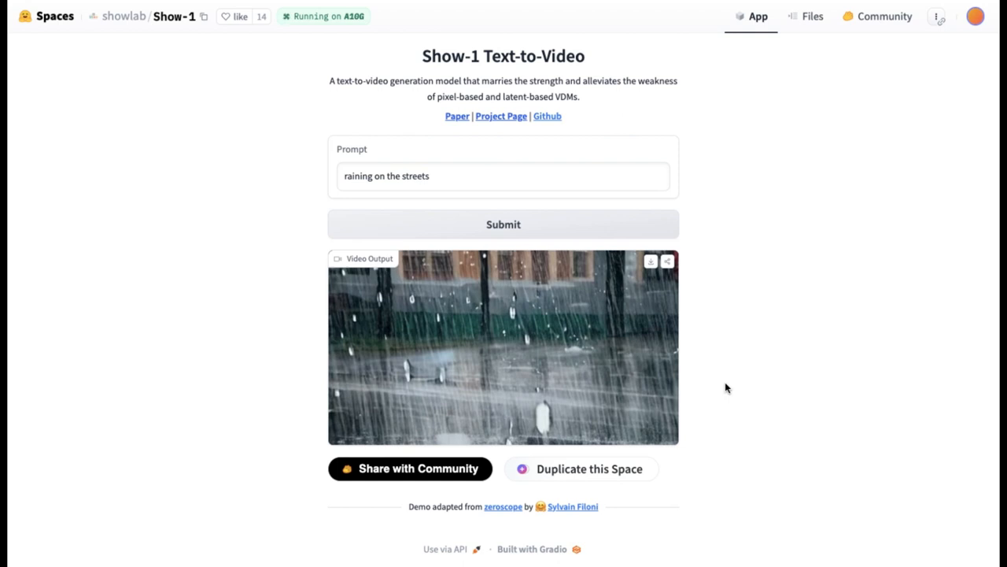
mouse_move(603, 130)
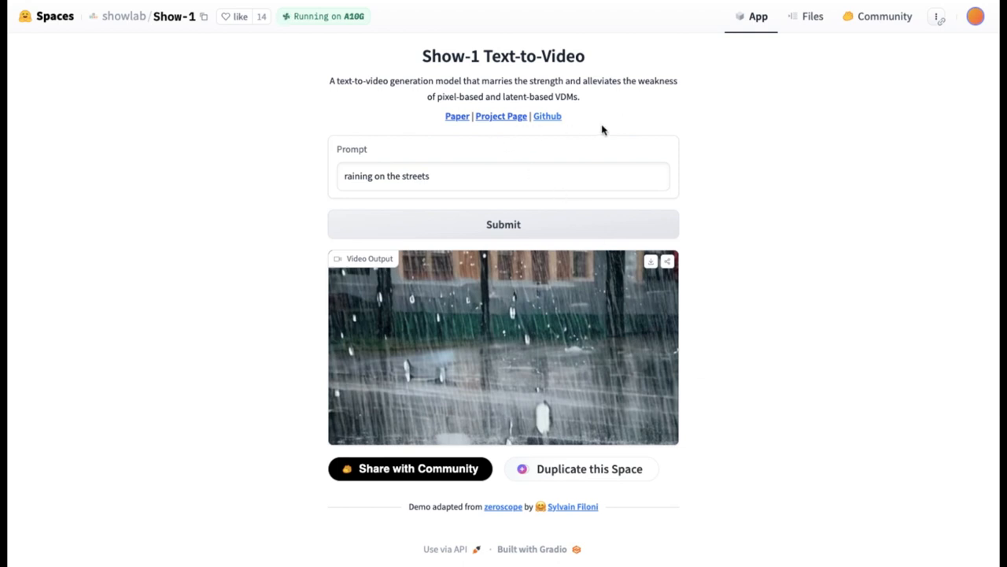